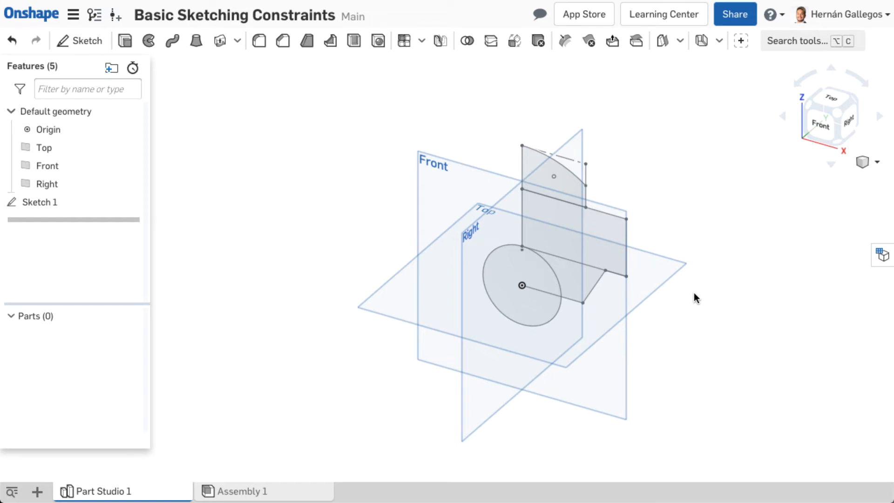
# Open Sketch 1 for editing and view it face-on from the Front.
pyautogui.doubleClick(40, 201)
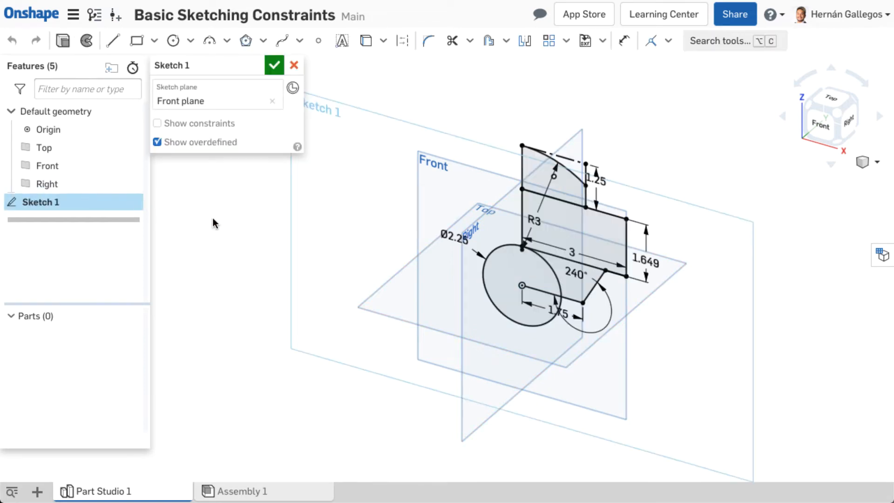
pyautogui.click(820, 124)
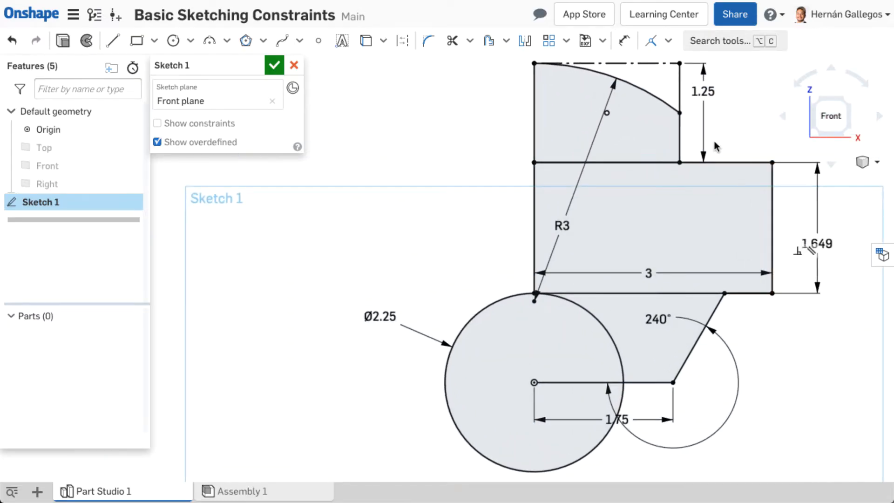
pyautogui.moveTo(625, 41)
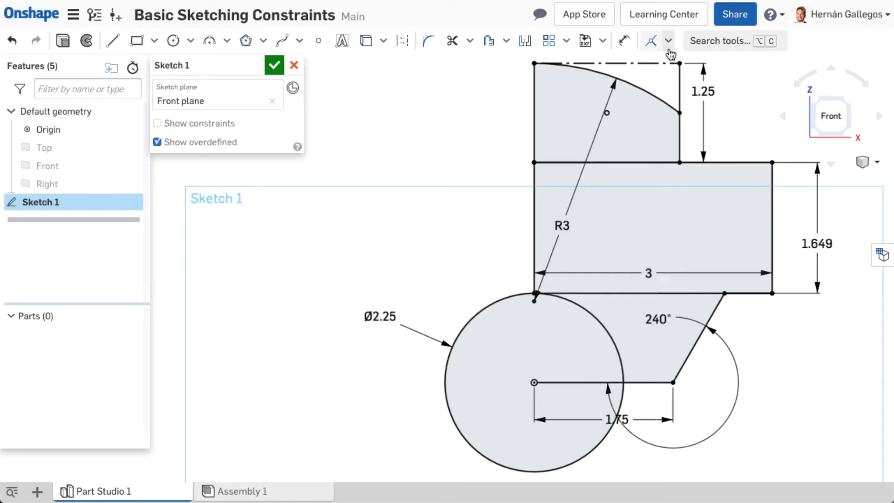
# Change the tapered base's 240° angle dimension to the interior 120° angle.
pyautogui.click(669, 40)
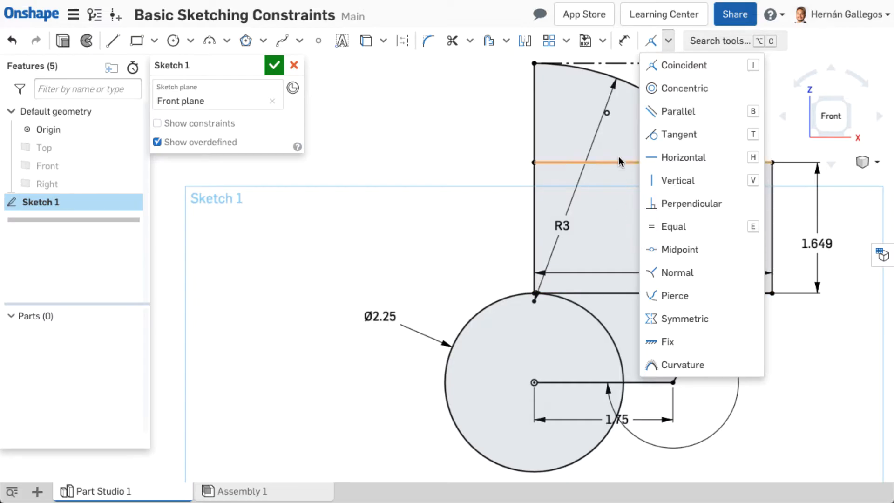
pyautogui.click(684, 157)
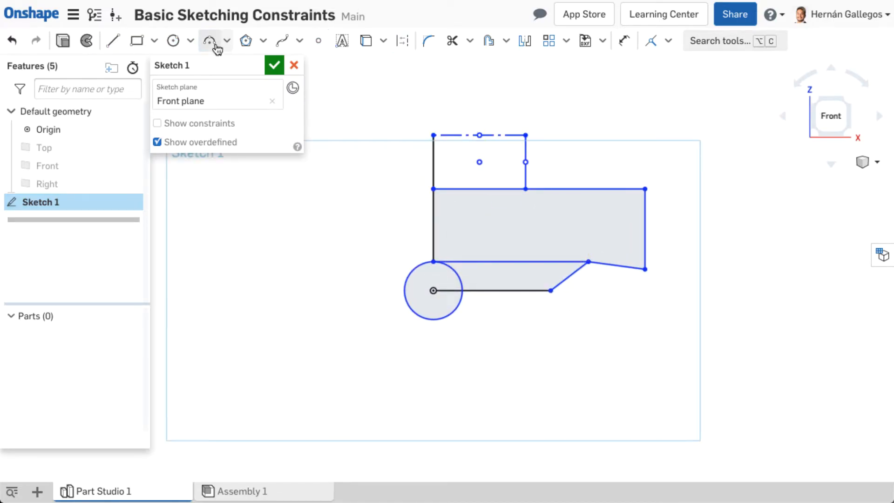
pyautogui.click(158, 123)
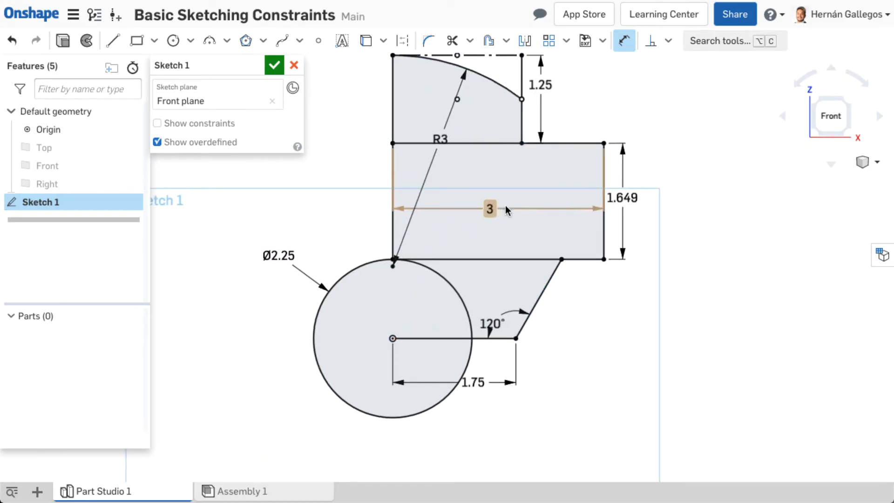
pyautogui.click(274, 65)
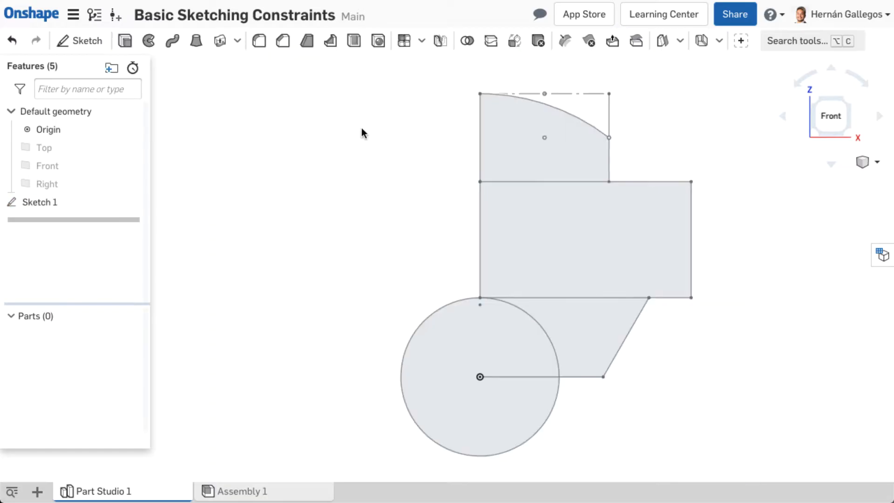
pyautogui.doubleClick(40, 201)
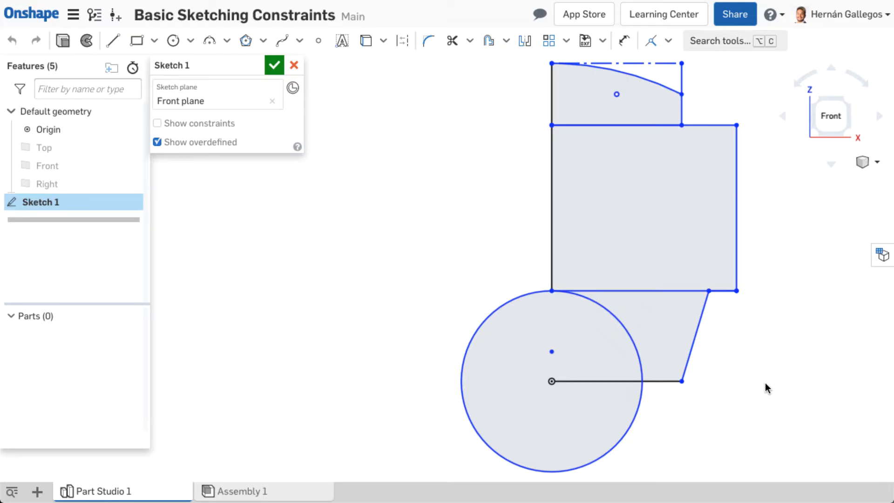
pyautogui.moveTo(747, 245)
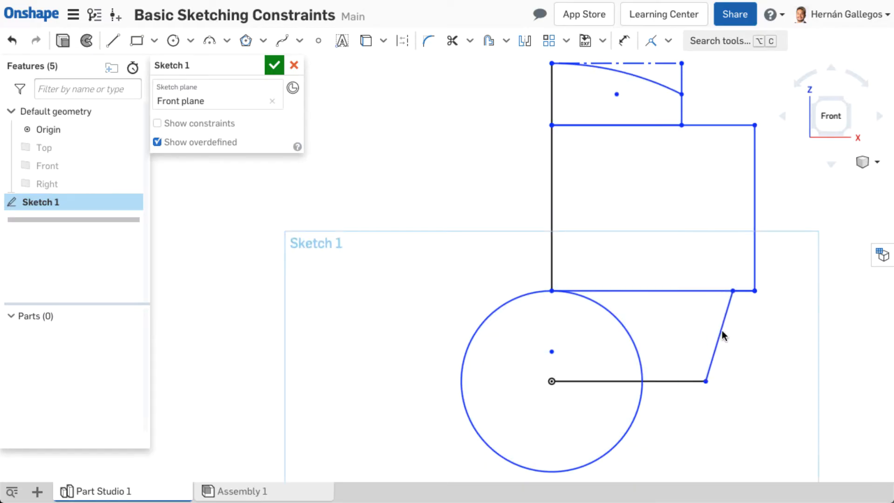
pyautogui.click(157, 123)
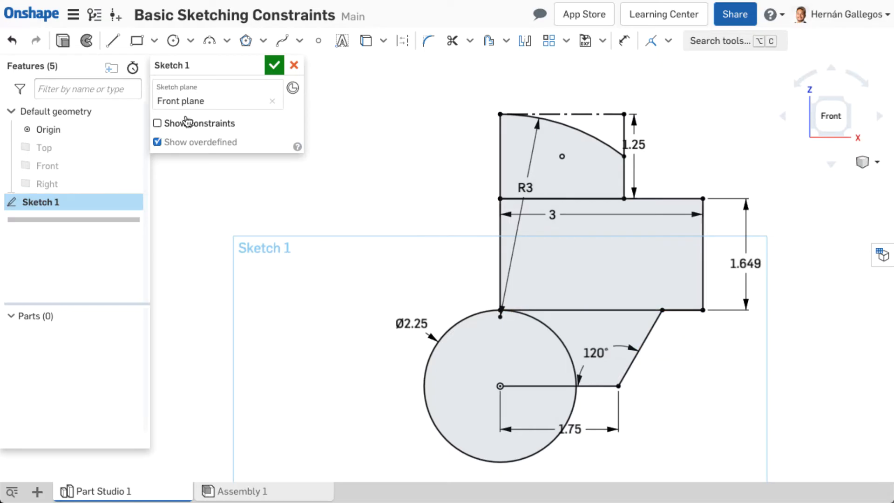
# Turn on Show constraints in the Sketch 1 dialog.
pyautogui.click(157, 123)
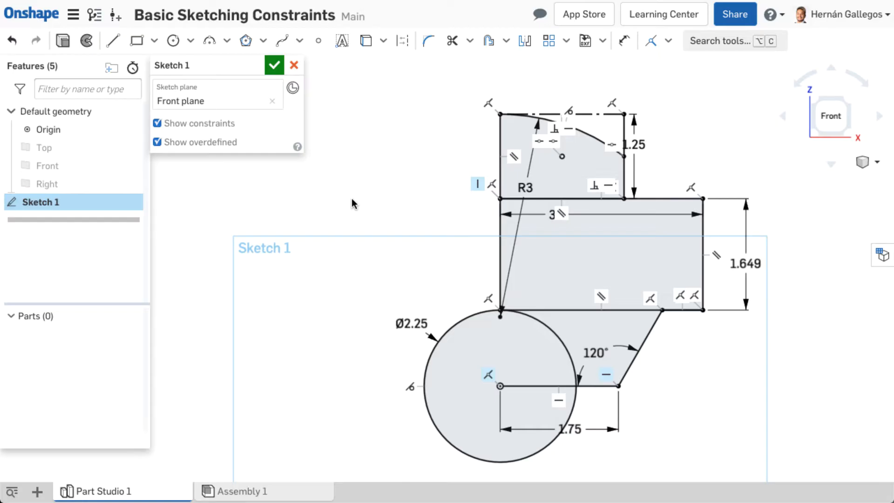
pyautogui.moveTo(339, 147)
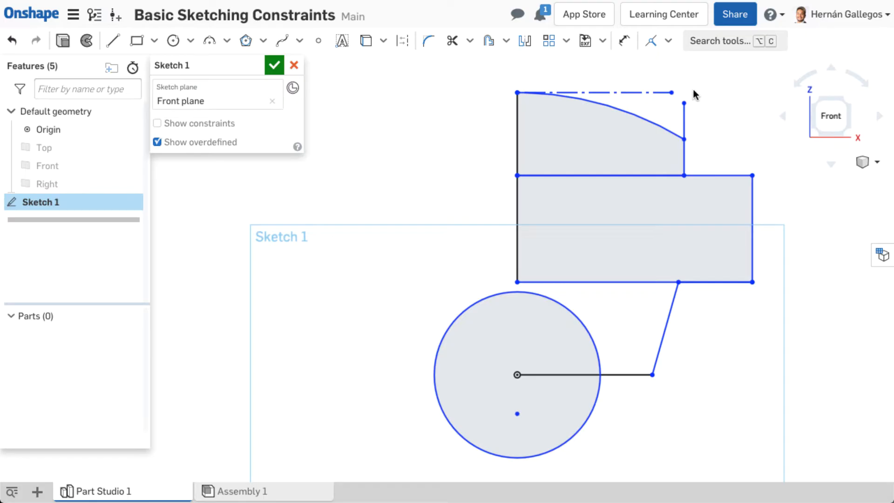
pyautogui.moveTo(683, 95)
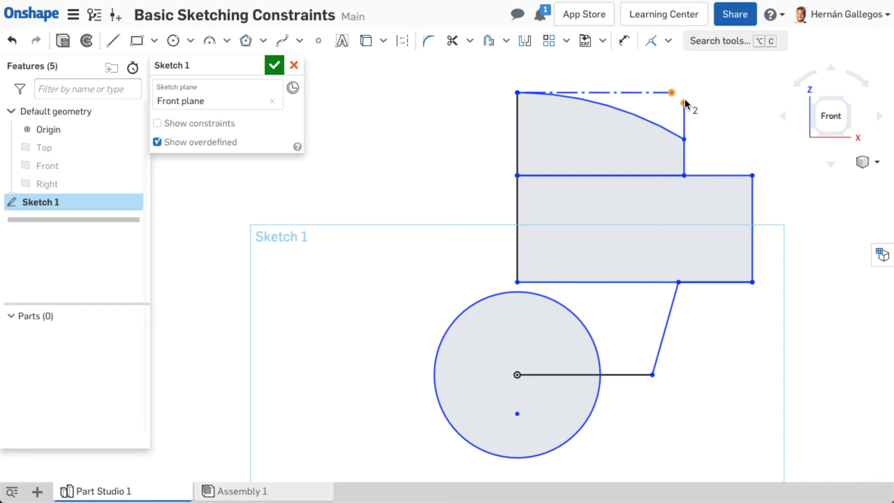
# Make the top vertical edge's endpoint coincident with the dashed top centreline's end.
pyautogui.click(669, 40)
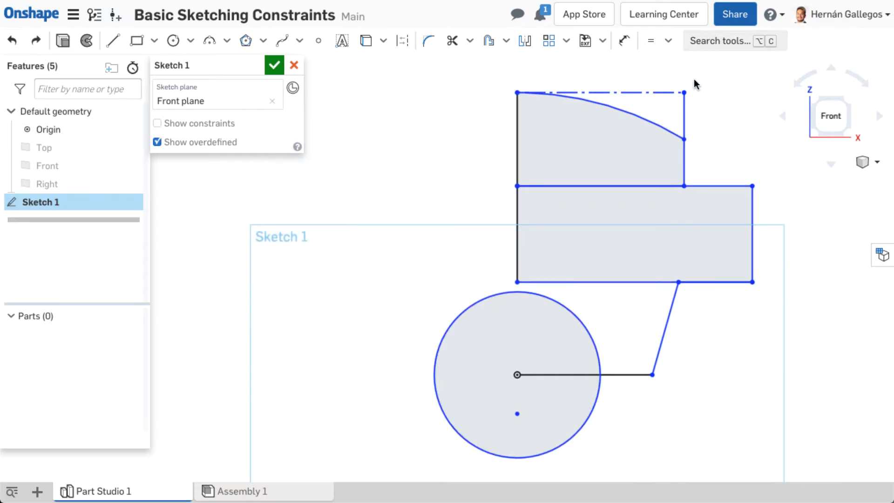
pyautogui.click(667, 41)
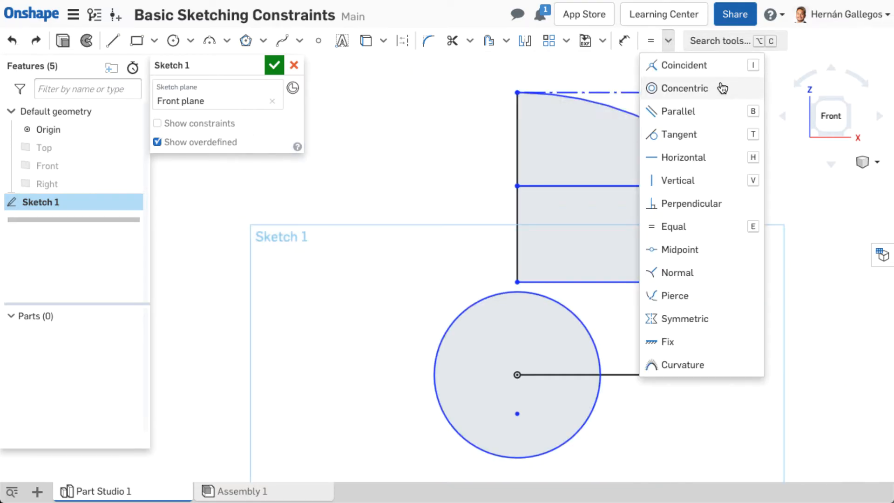
pyautogui.moveTo(723, 154)
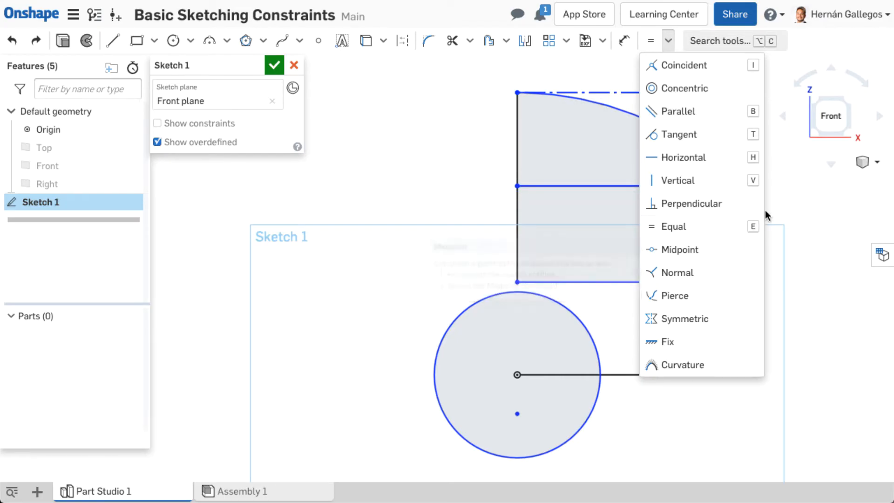
# Try the Coincident and Concentric constraints from the constraint list.
pyautogui.click(669, 41)
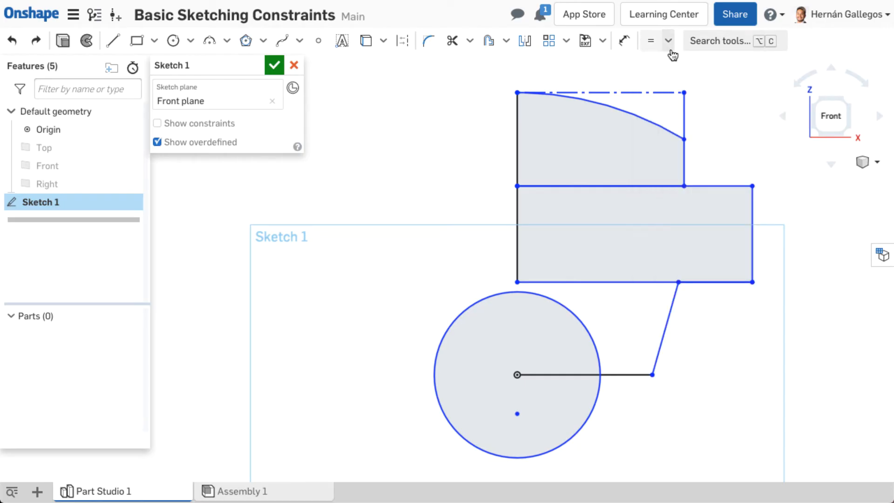
pyautogui.click(668, 41)
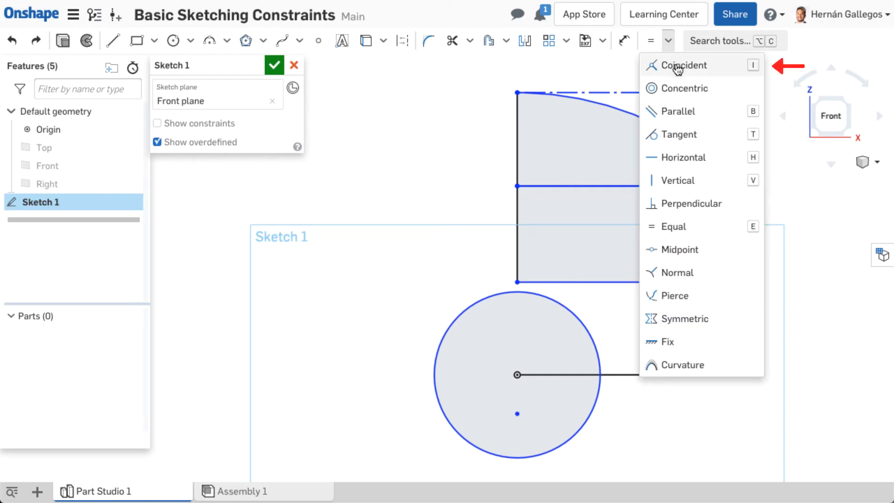
pyautogui.click(683, 65)
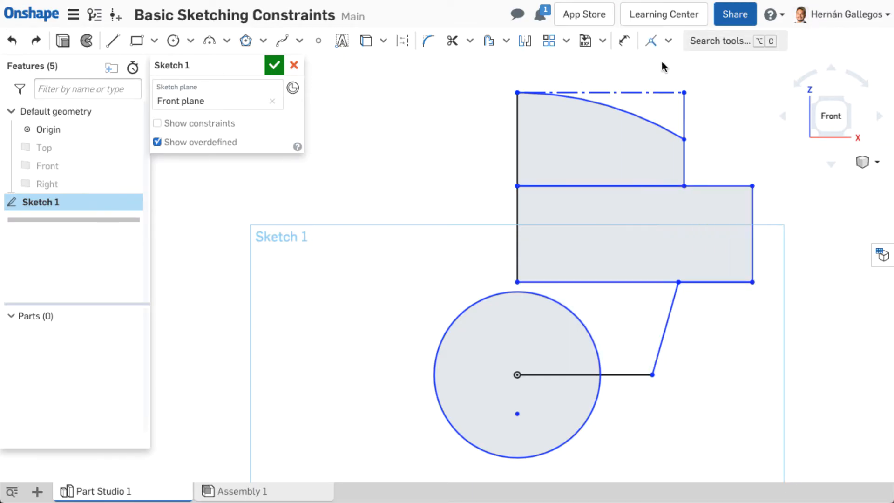
pyautogui.click(668, 41)
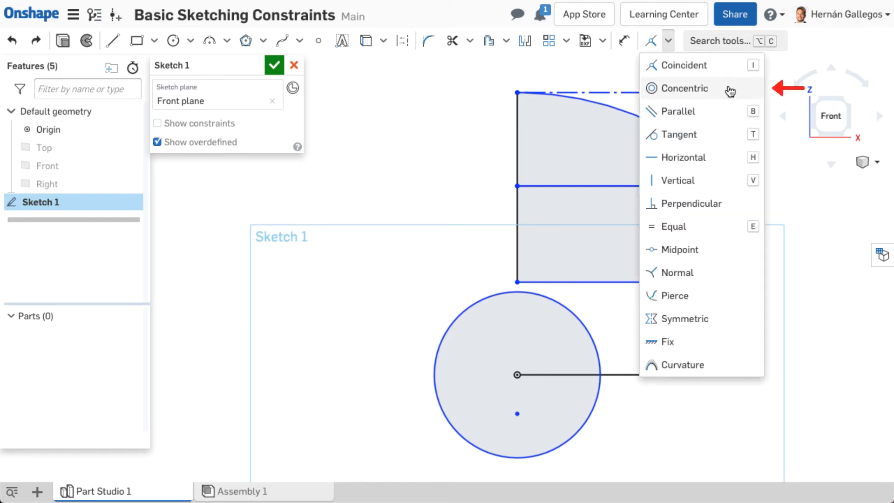
pyautogui.click(683, 89)
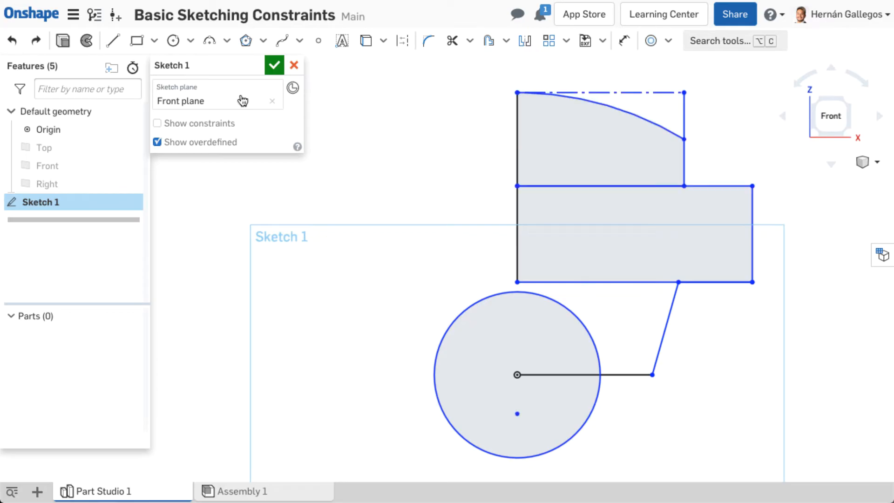
# Apply Parallel to the short vertical edge beside the dome, then Perpendicular.
pyautogui.click(668, 40)
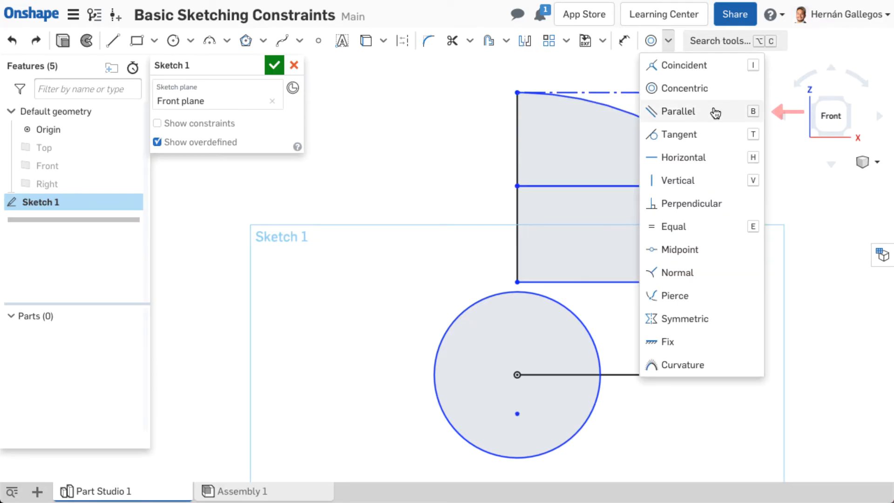
pyautogui.click(678, 111)
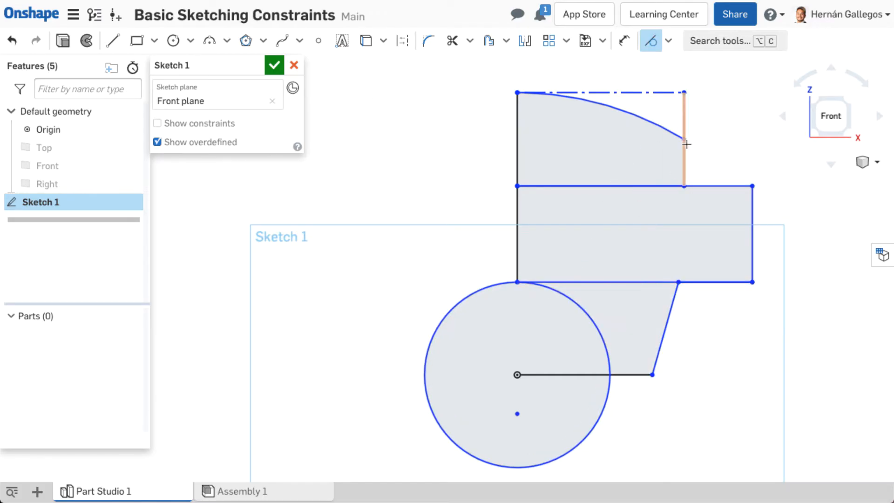
pyautogui.click(666, 41)
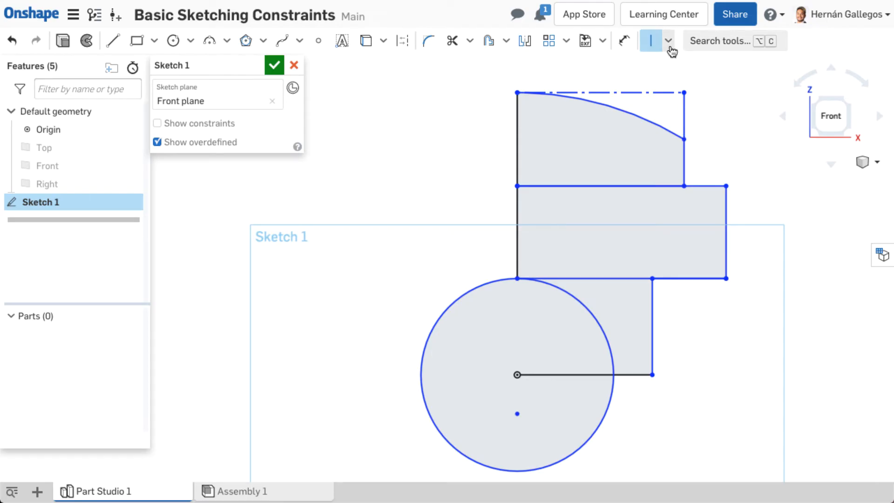
pyautogui.click(669, 41)
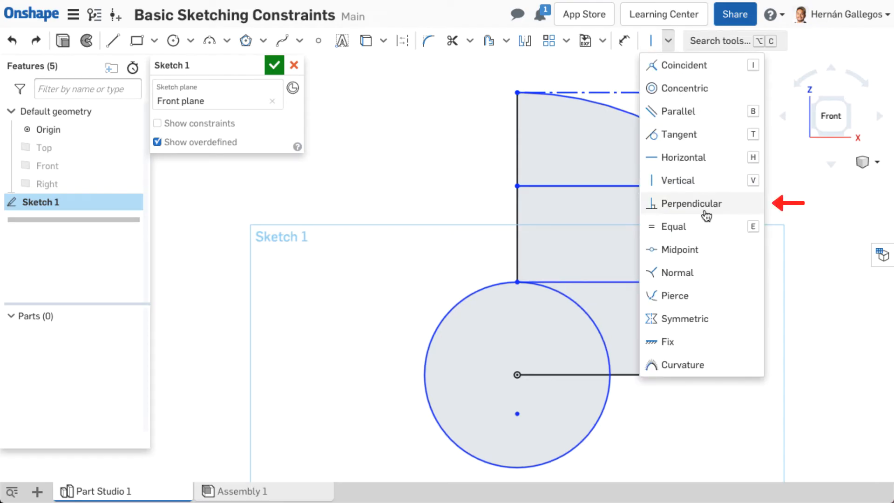
pyautogui.click(688, 204)
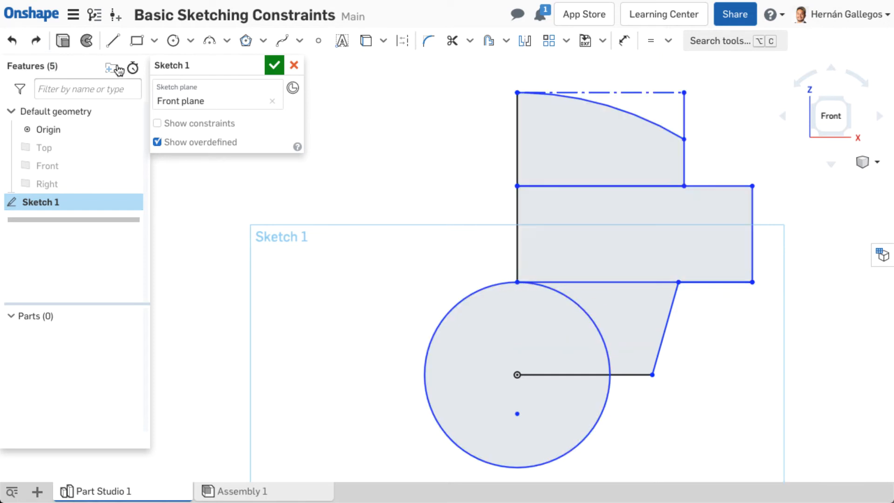
# Apply a Midpoint constraint to the sketch geometry.
pyautogui.click(670, 40)
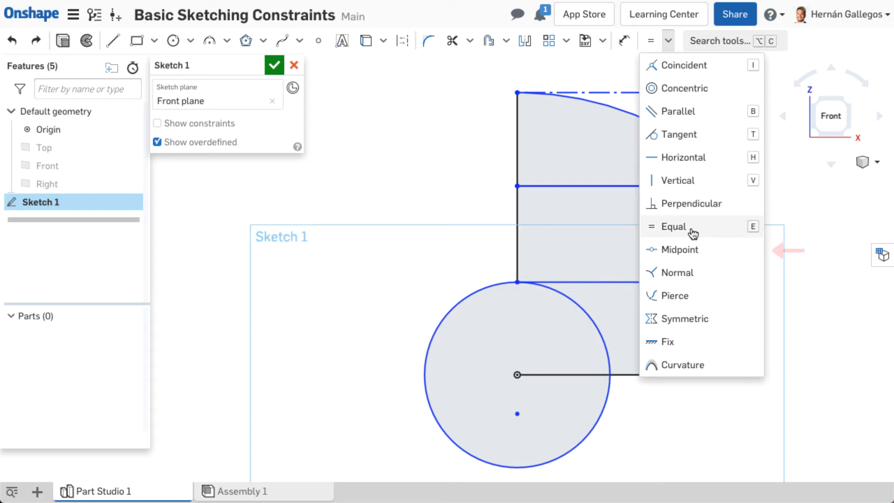
pyautogui.moveTo(694, 249)
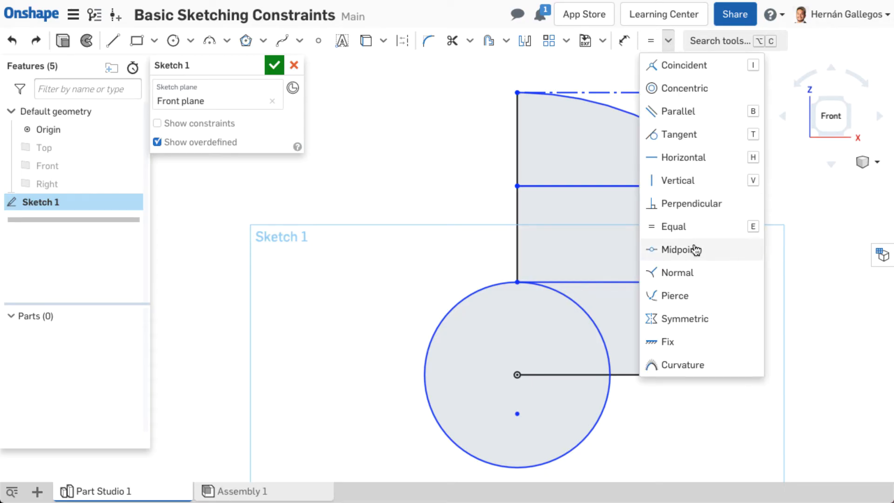
pyautogui.click(672, 249)
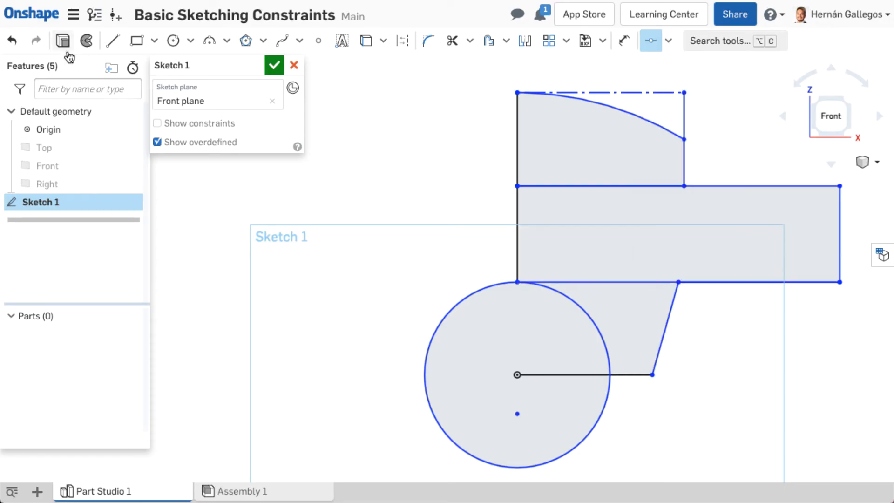
pyautogui.click(683, 139)
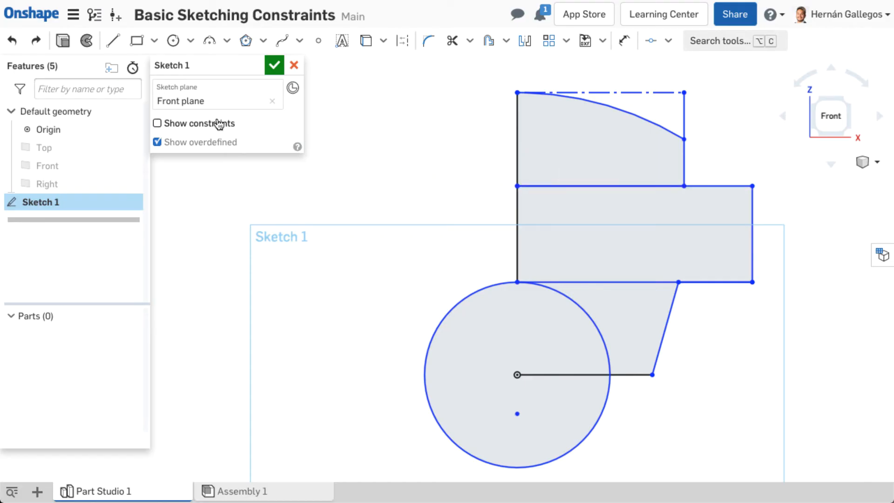
# Redisplay constraint symbols beside Sketch 1's lines and points via Show constraints.
pyautogui.click(157, 123)
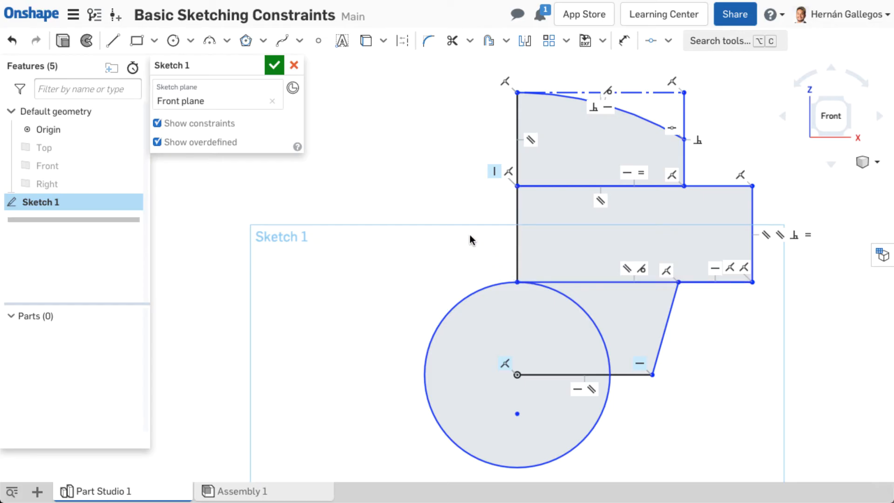
pyautogui.click(494, 171)
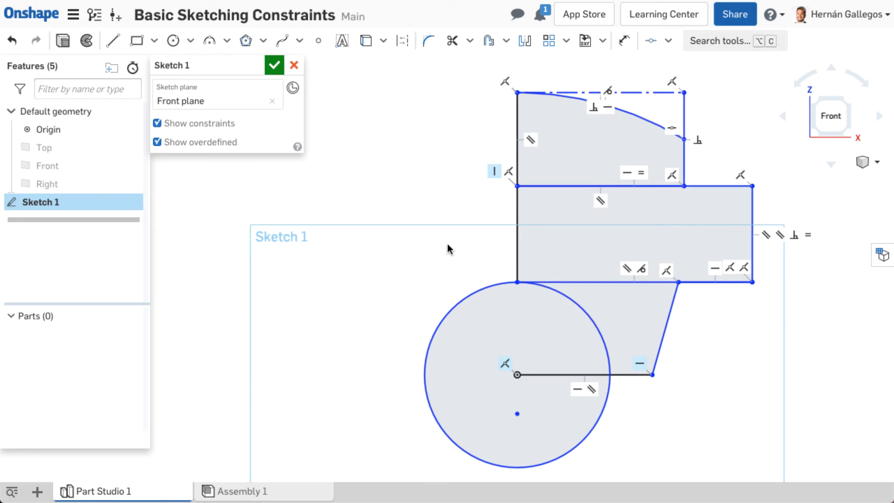
# Hide constraint symbols and dimension the base line length to 1.75.
pyautogui.click(157, 123)
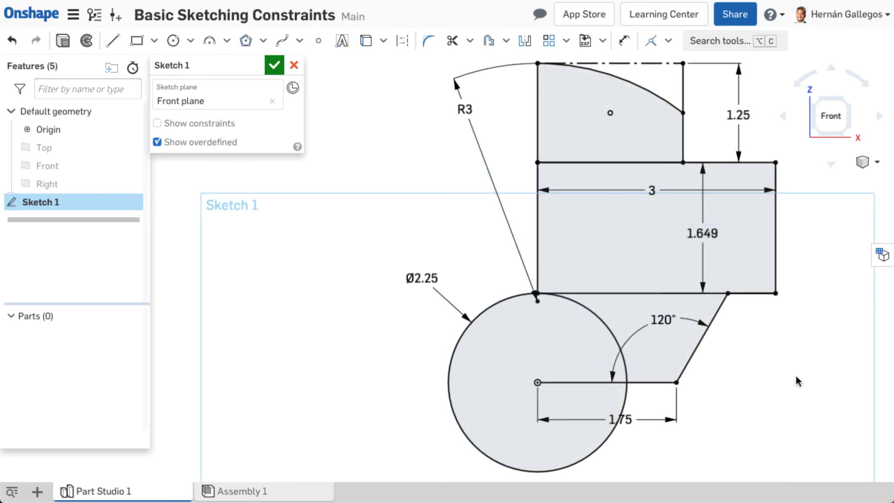
pyautogui.click(620, 419)
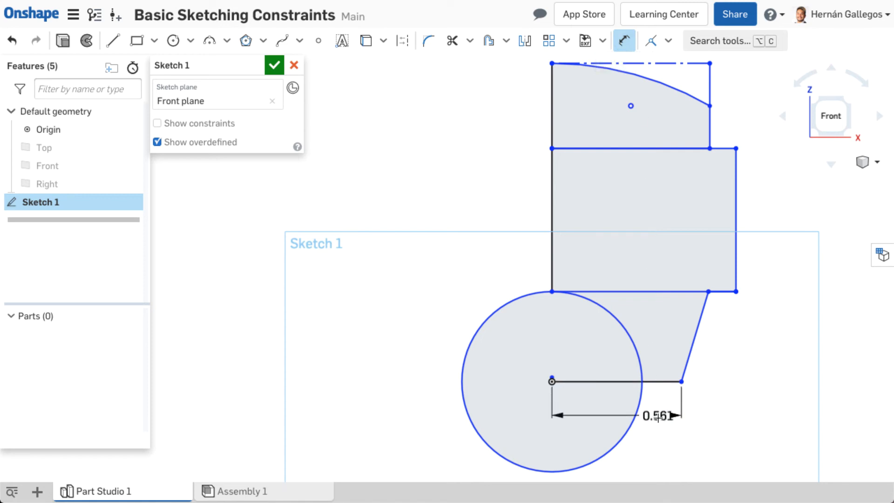
pyautogui.write('1.75')
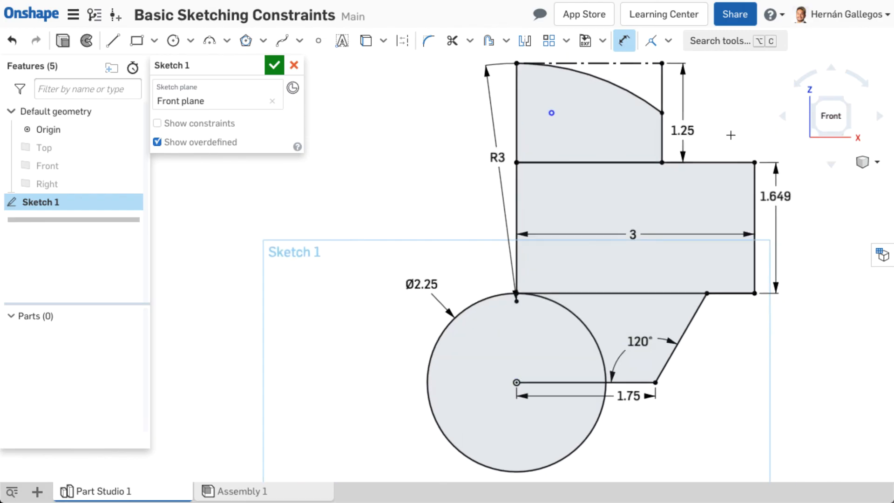
pyautogui.click(682, 130)
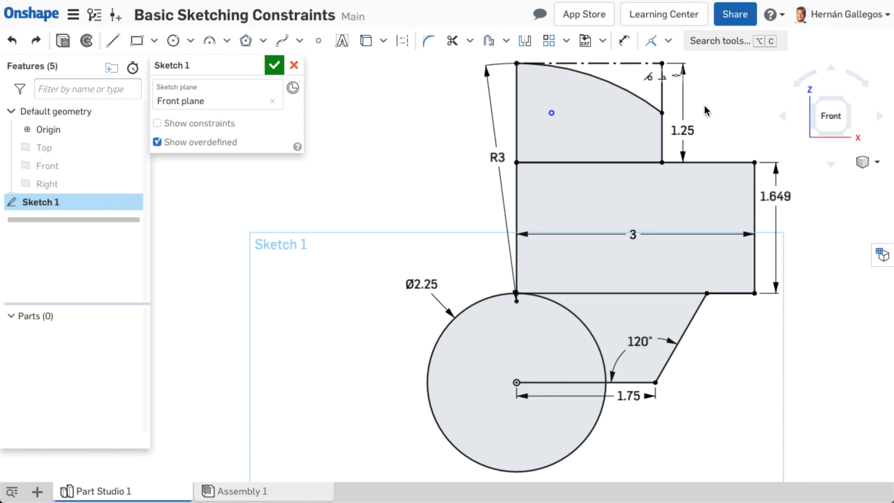
pyautogui.moveTo(756, 114)
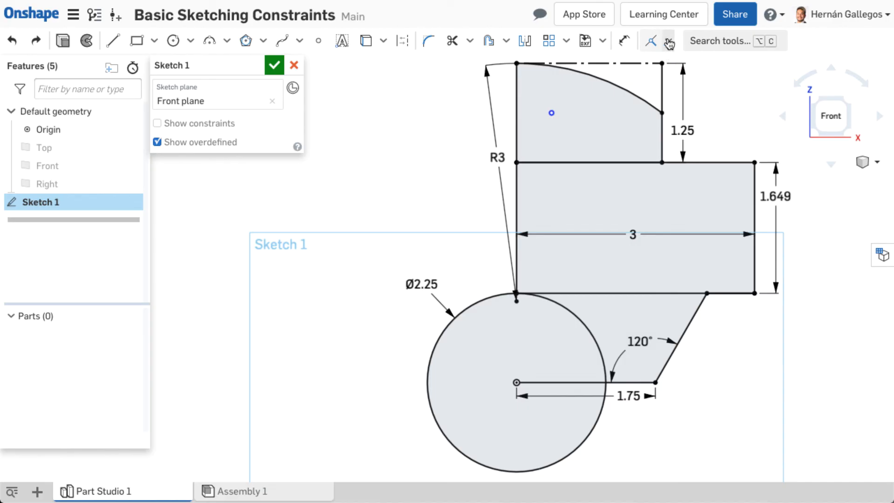
# Fully revolve Sketch 1 about the vertical axis edge to create Part 1.
pyautogui.click(649, 41)
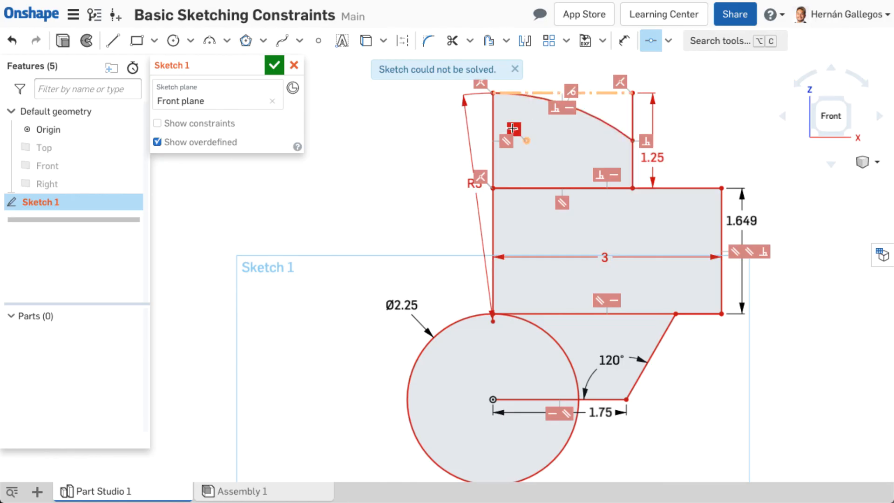
pyautogui.click(513, 69)
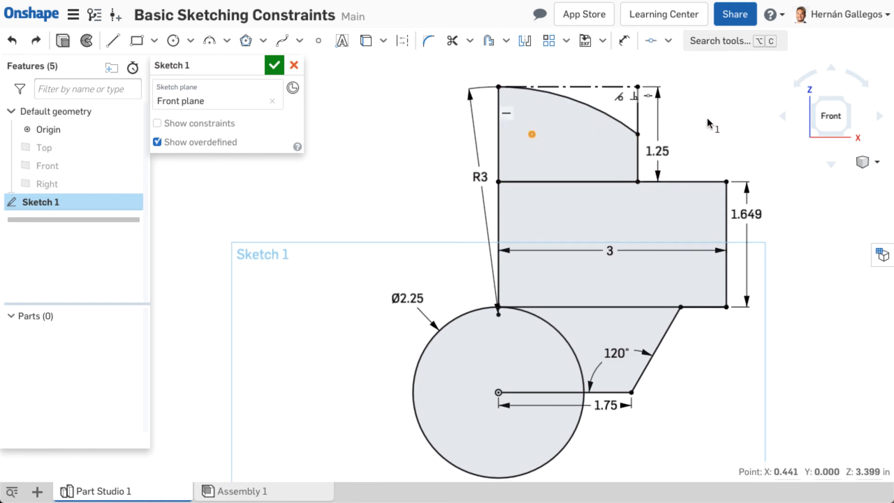
pyautogui.click(273, 64)
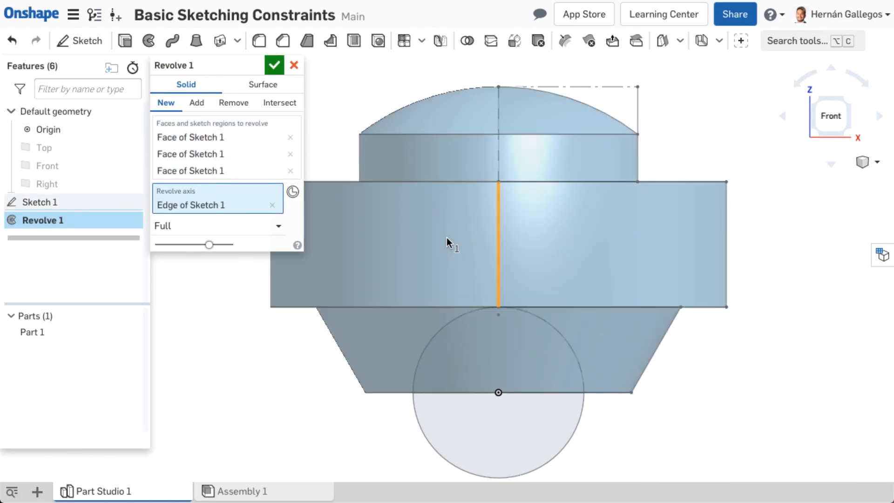
pyautogui.click(273, 65)
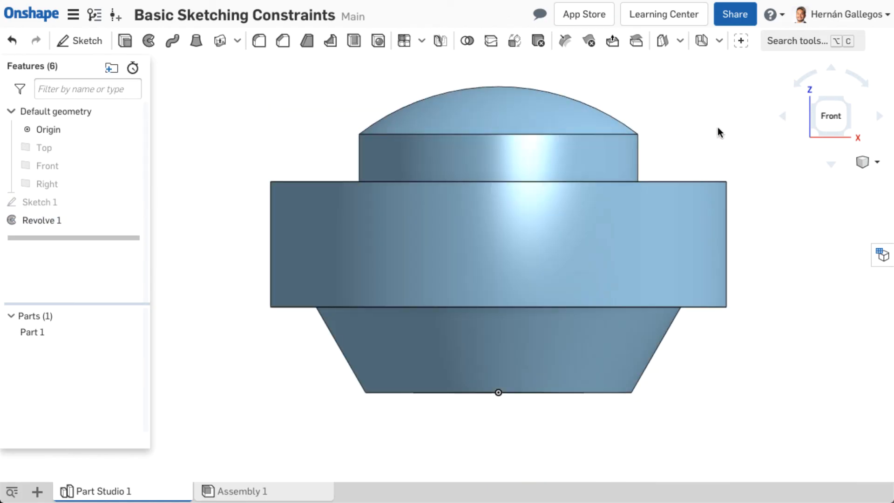